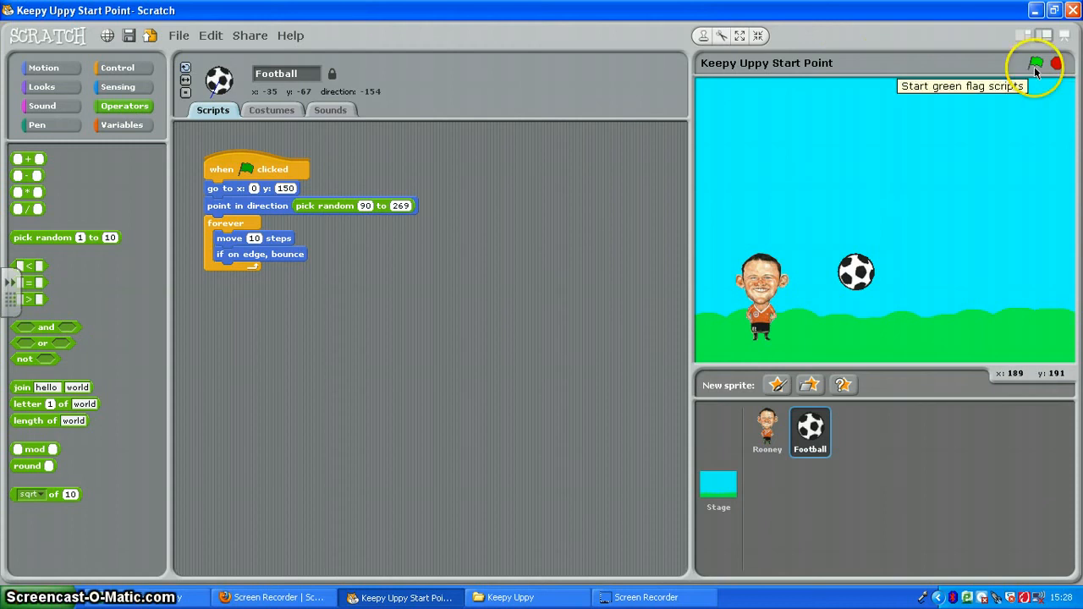
# Run the game several times with the green flag to watch the ball, then stop it.
pyautogui.click(1036, 65)
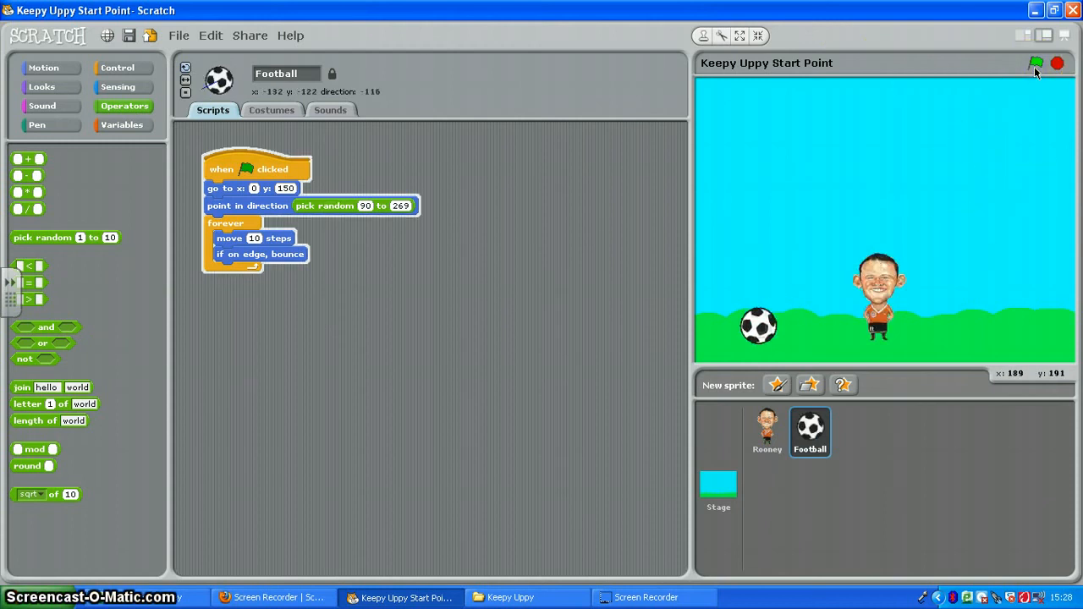
pyautogui.click(1036, 64)
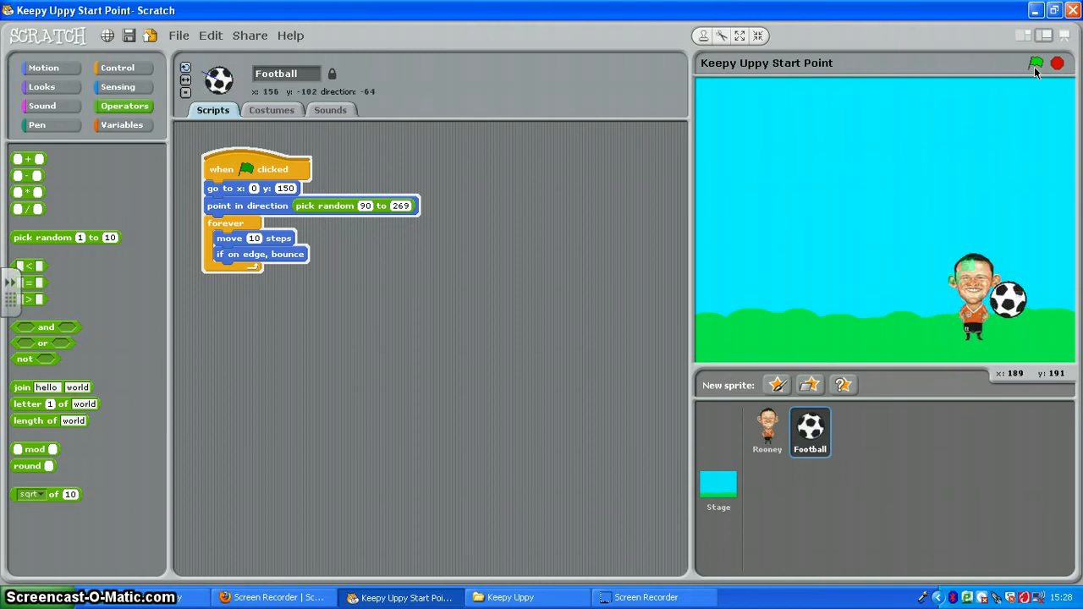
pyautogui.click(1036, 64)
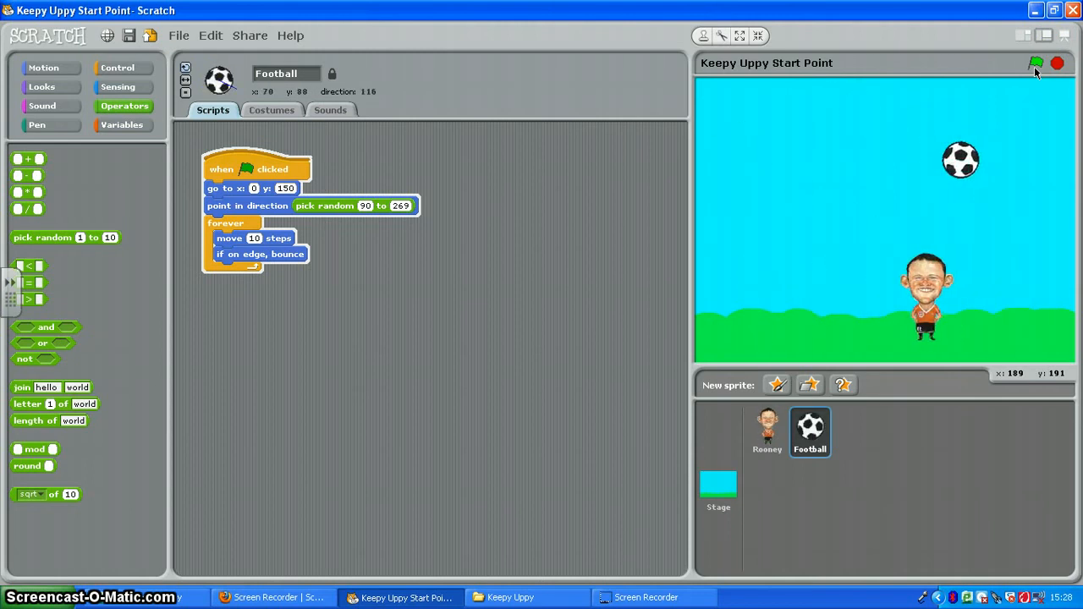
pyautogui.click(1036, 65)
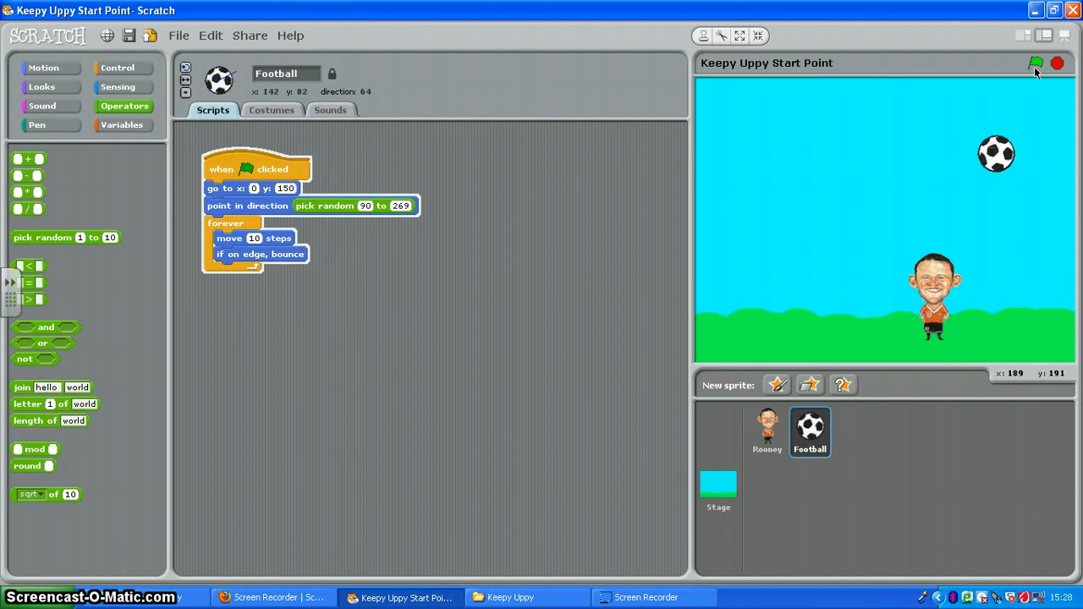
pyautogui.click(1036, 65)
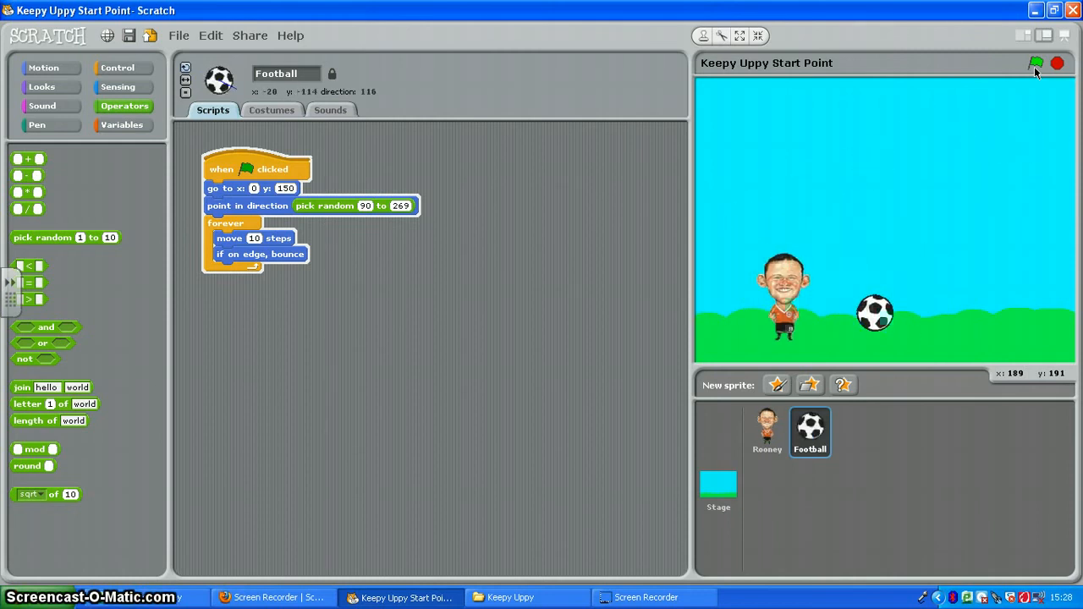
pyautogui.click(1035, 63)
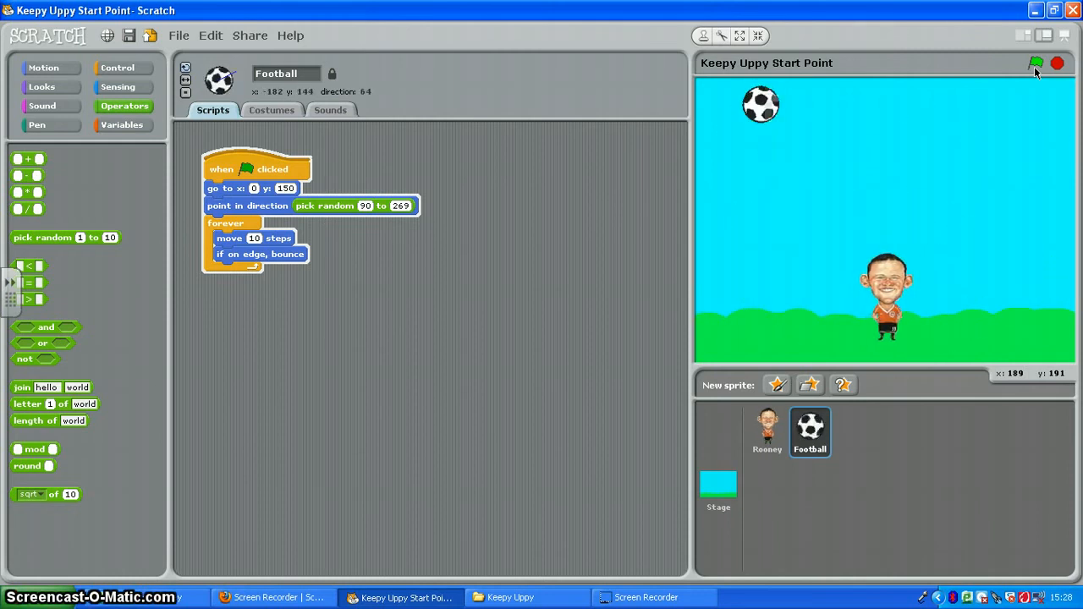
pyautogui.click(1036, 64)
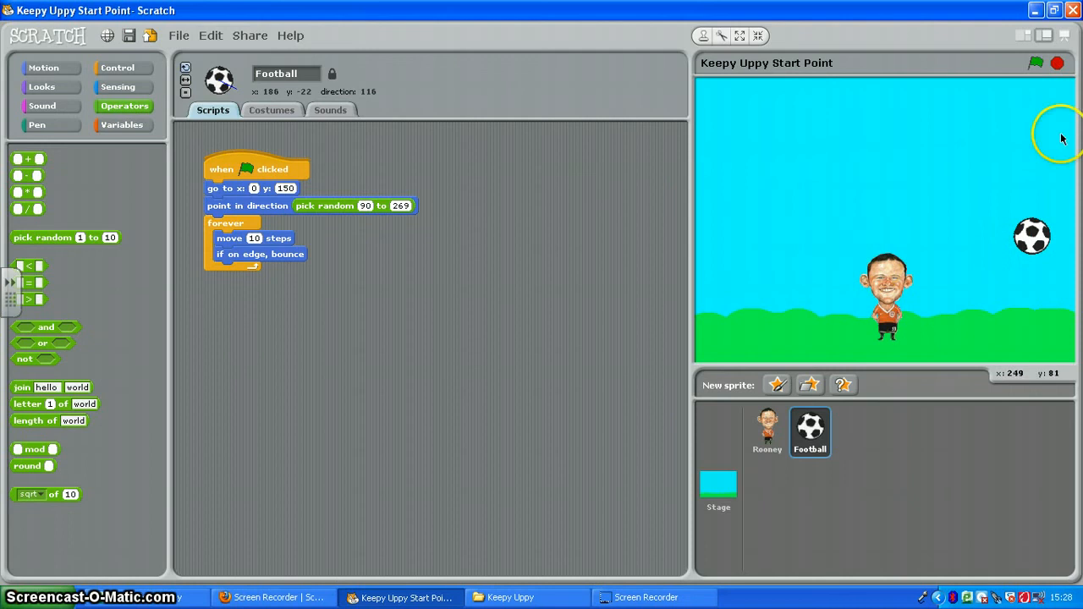
pyautogui.moveTo(809, 430)
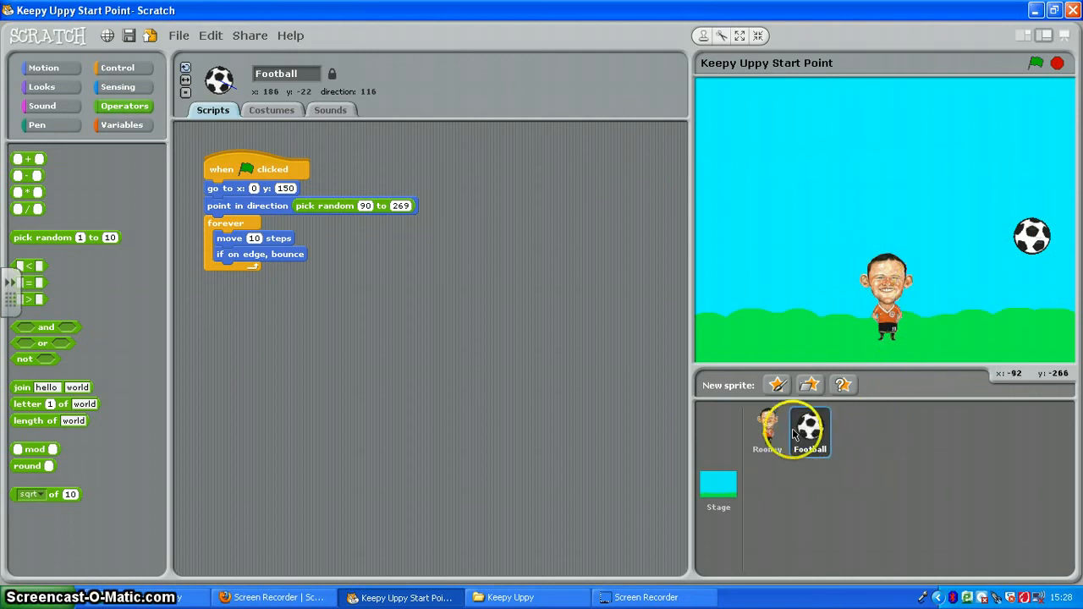
pyautogui.moveTo(403, 328)
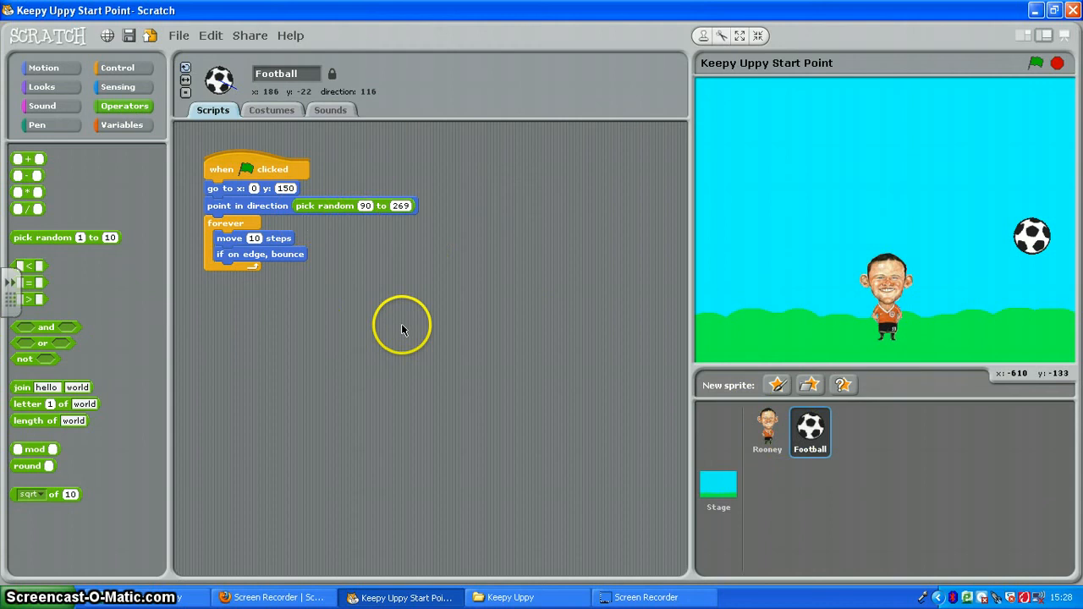
pyautogui.moveTo(406, 328)
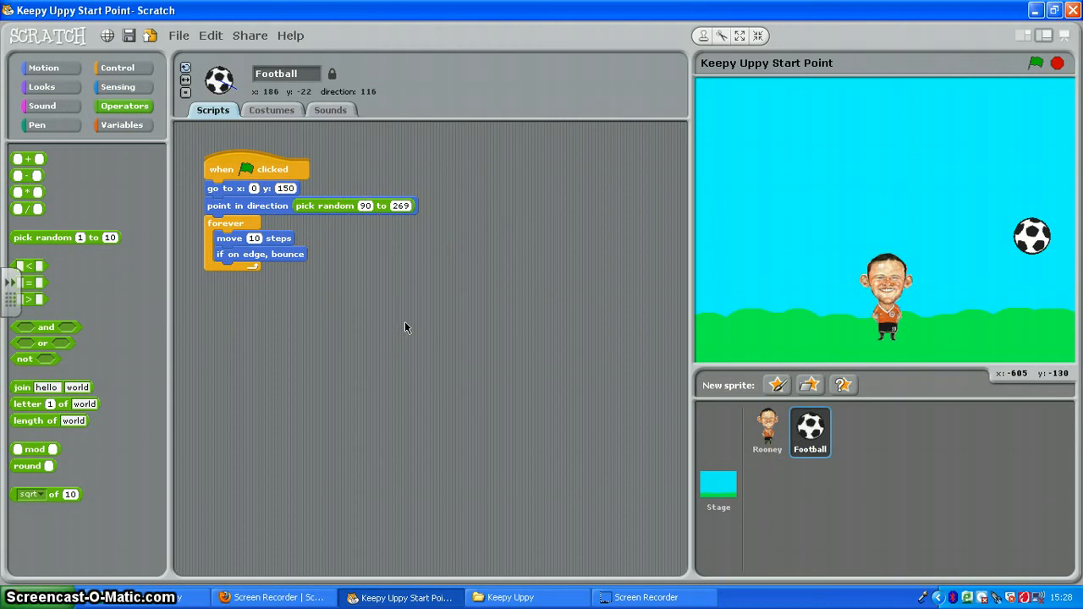
pyautogui.moveTo(376, 312)
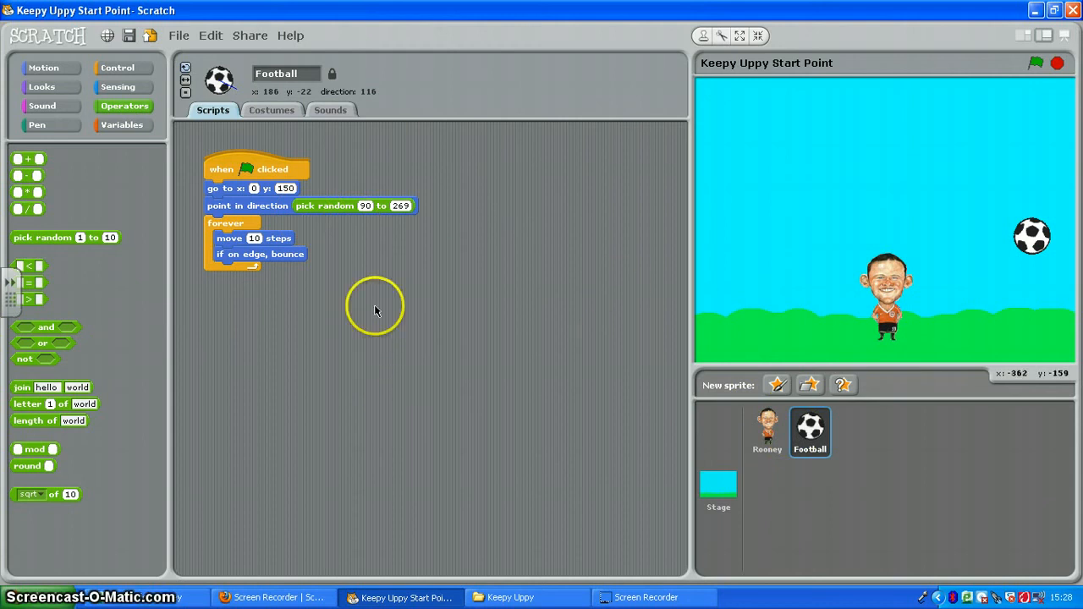
pyautogui.moveTo(118, 68)
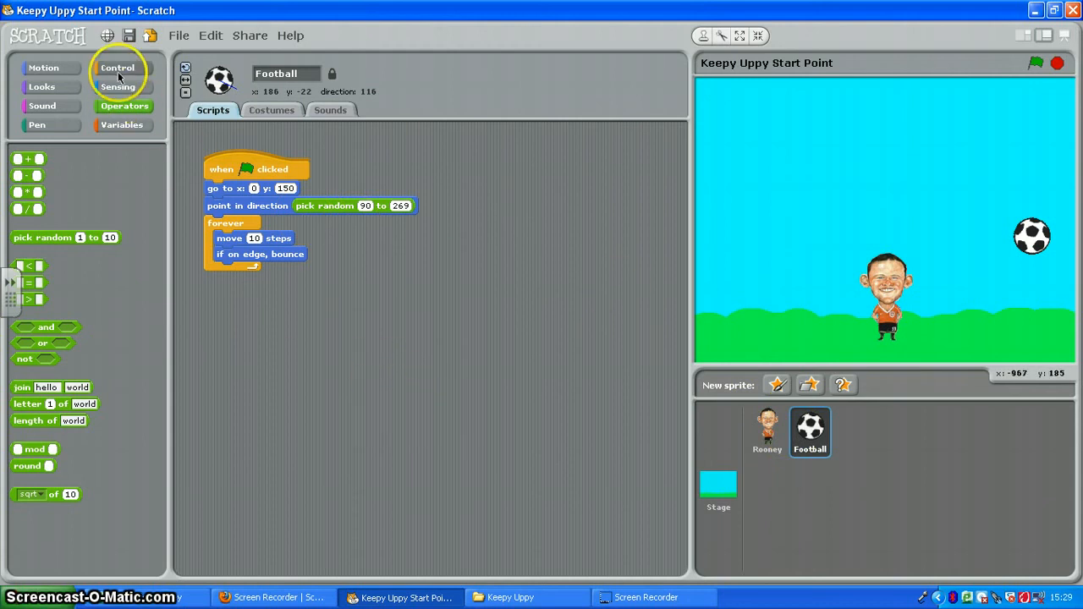
# Start a new Football script: 'when green flag clicked' with a 'forever if' loop beneath.
pyautogui.click(119, 67)
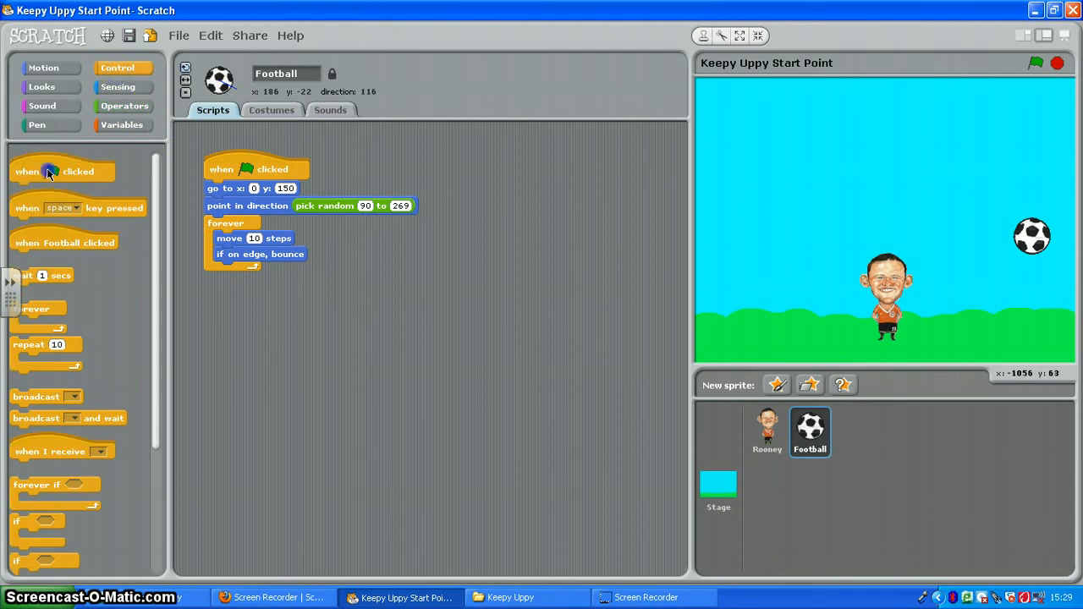
pyautogui.moveTo(64, 171); pyautogui.dragTo(278, 325)
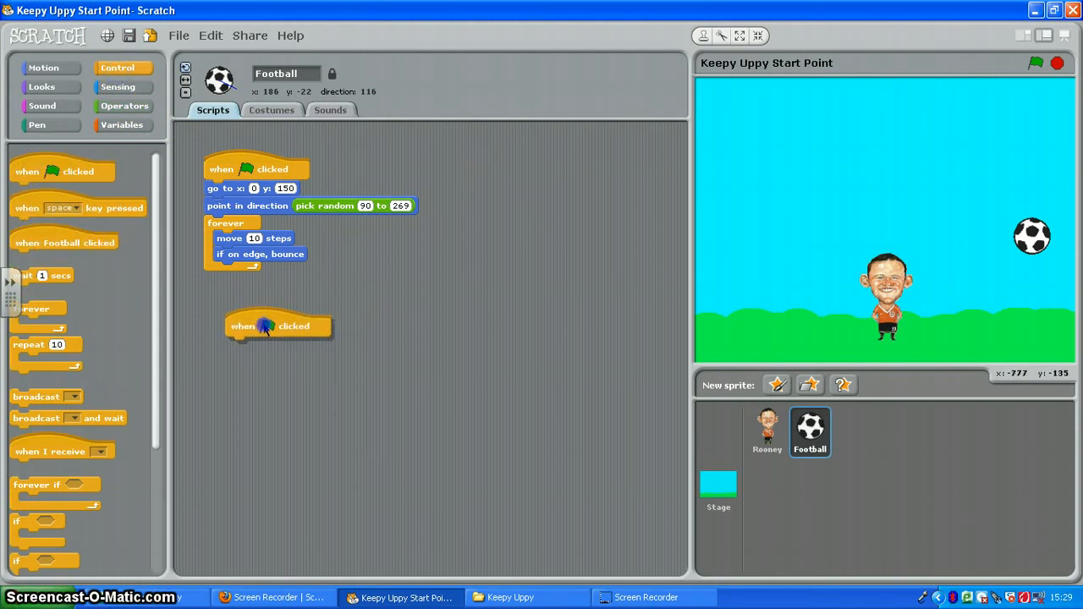
pyautogui.moveTo(279, 325); pyautogui.dragTo(257, 313)
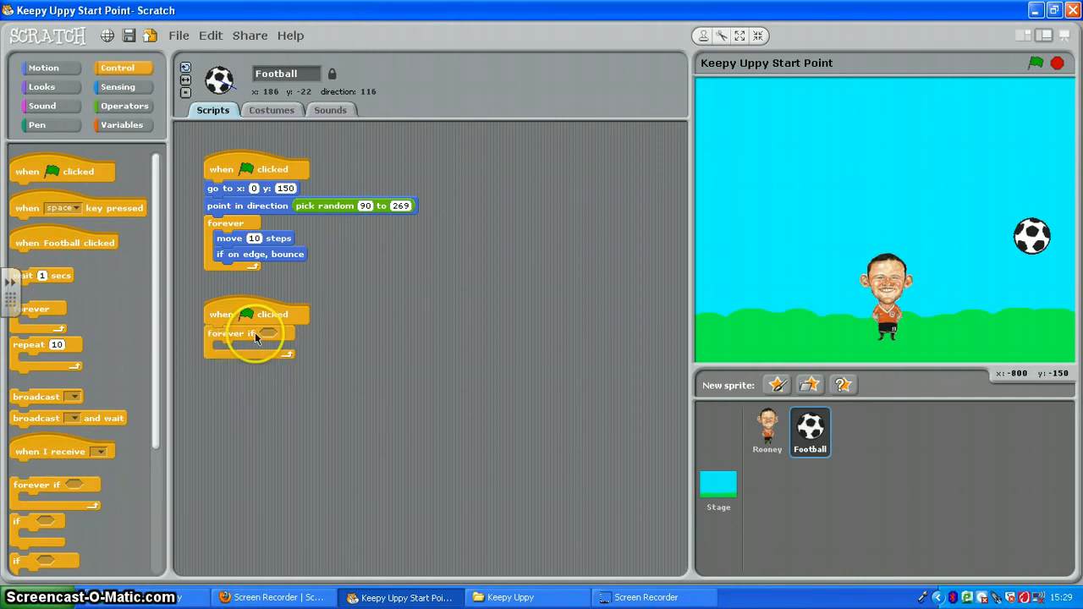
pyautogui.moveTo(261, 336)
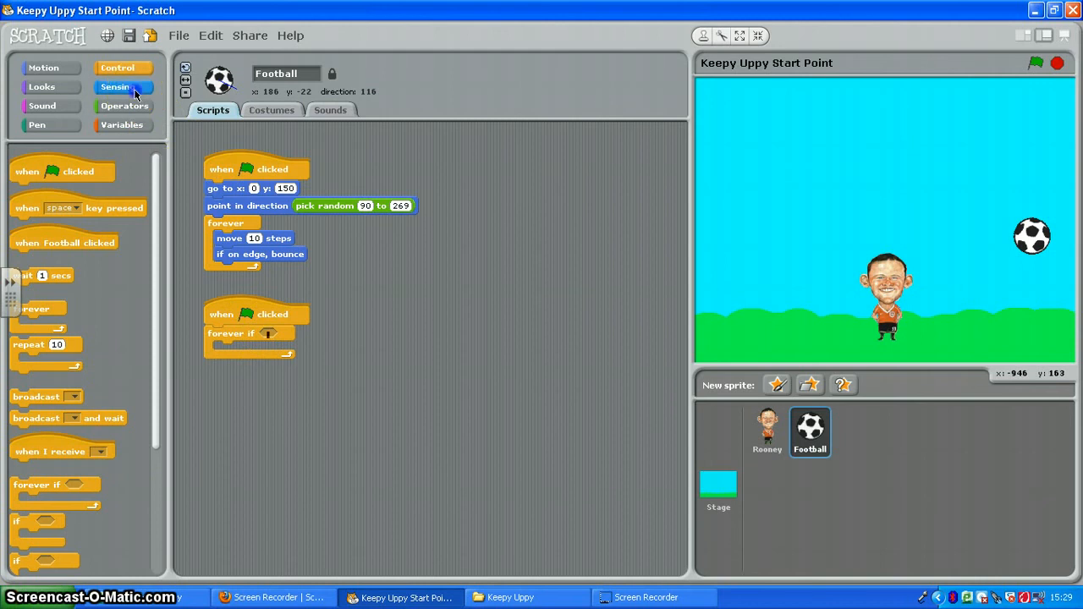
# Set the forever-if condition to the Sensing block 'touching Rooney'.
pyautogui.click(117, 87)
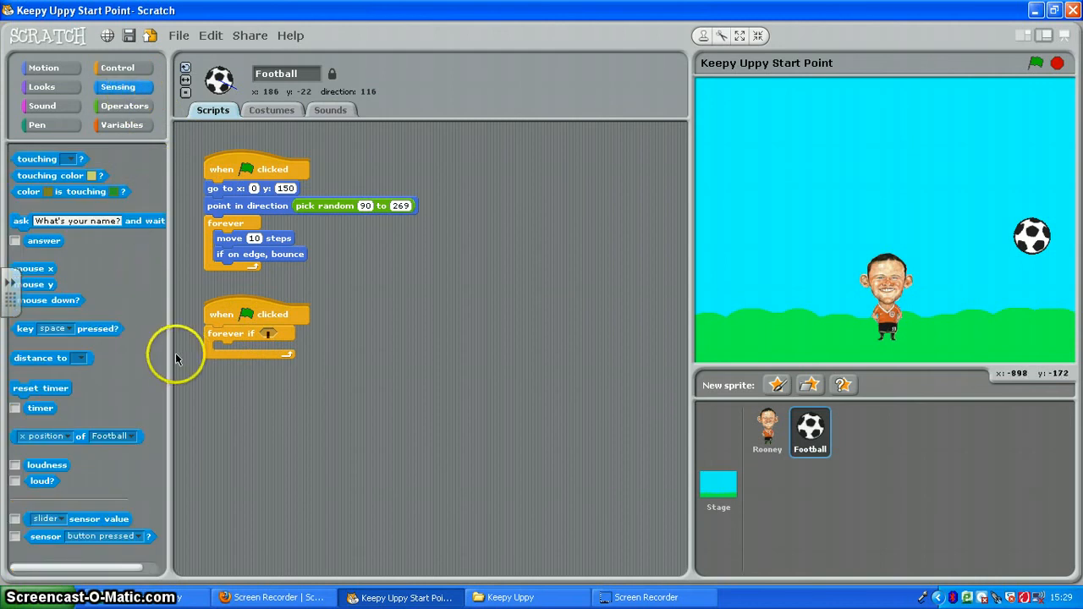
pyautogui.moveTo(36, 367)
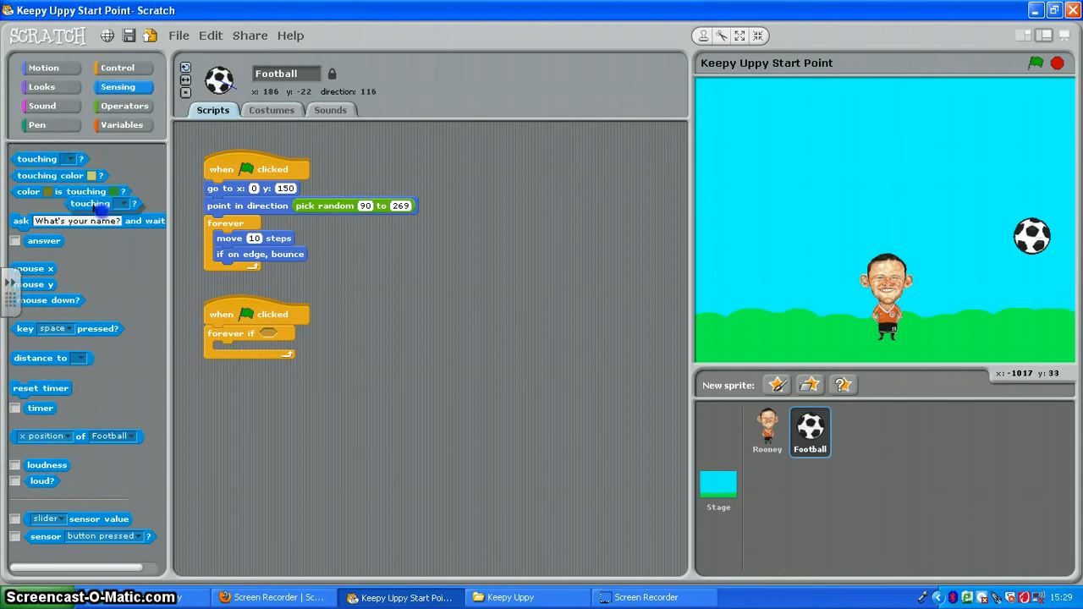
pyautogui.moveTo(35, 159); pyautogui.dragTo(284, 335)
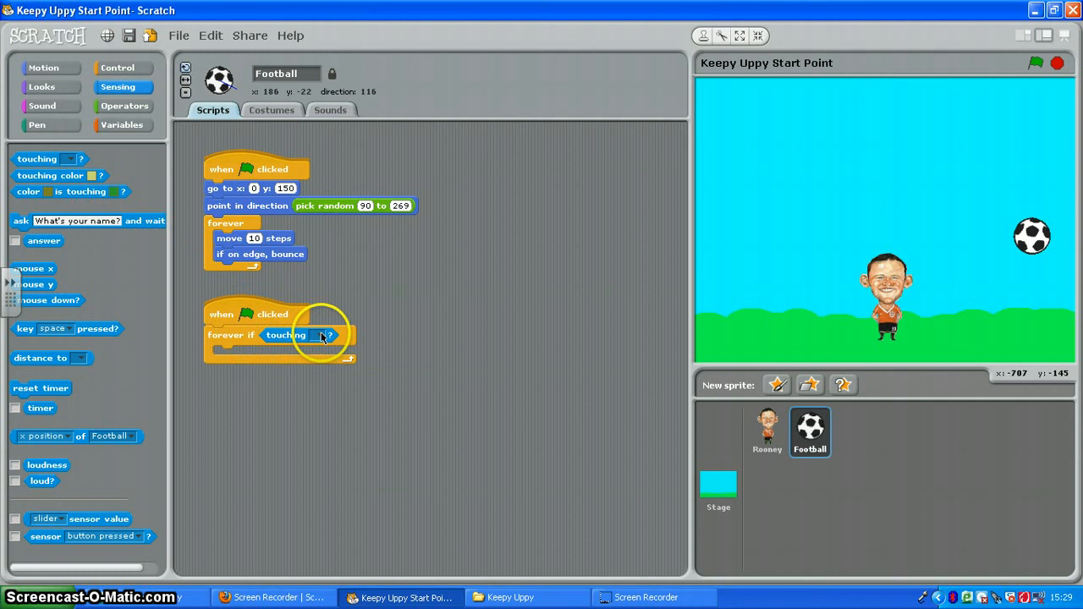
pyautogui.click(325, 335)
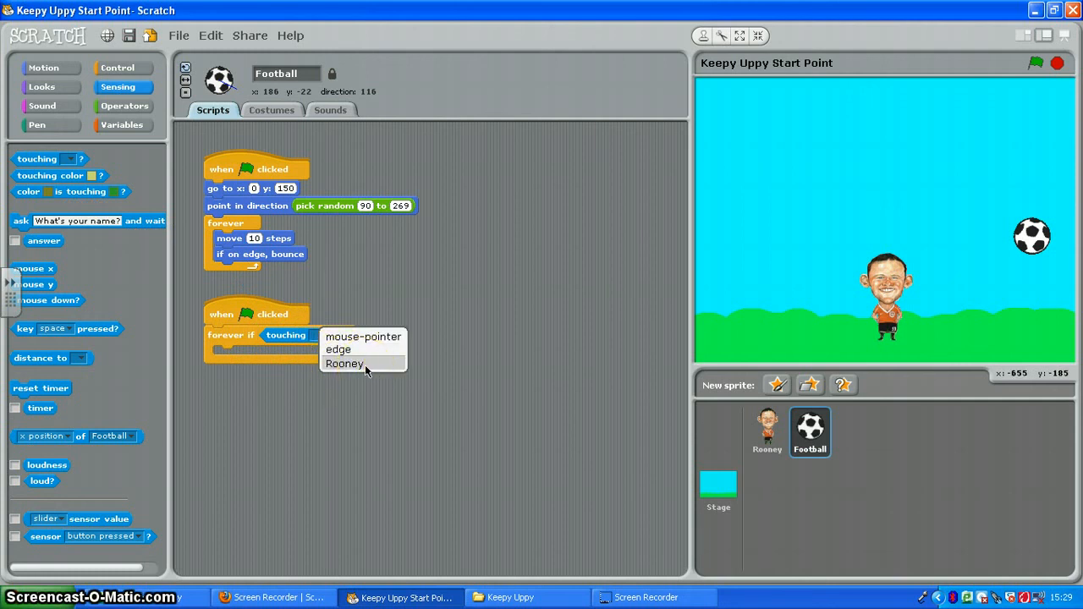
pyautogui.click(345, 362)
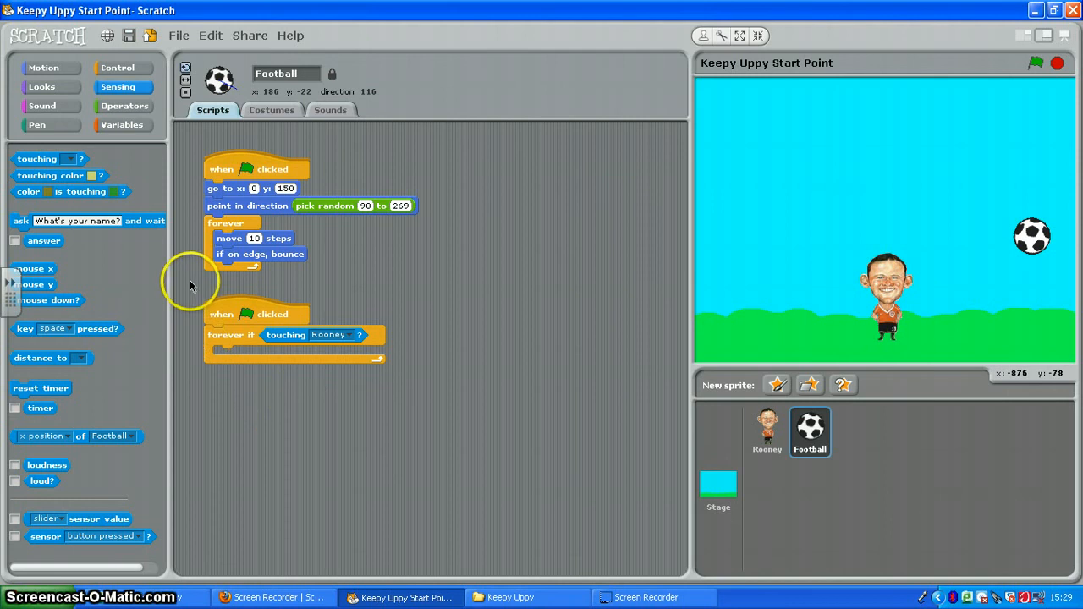
pyautogui.click(44, 68)
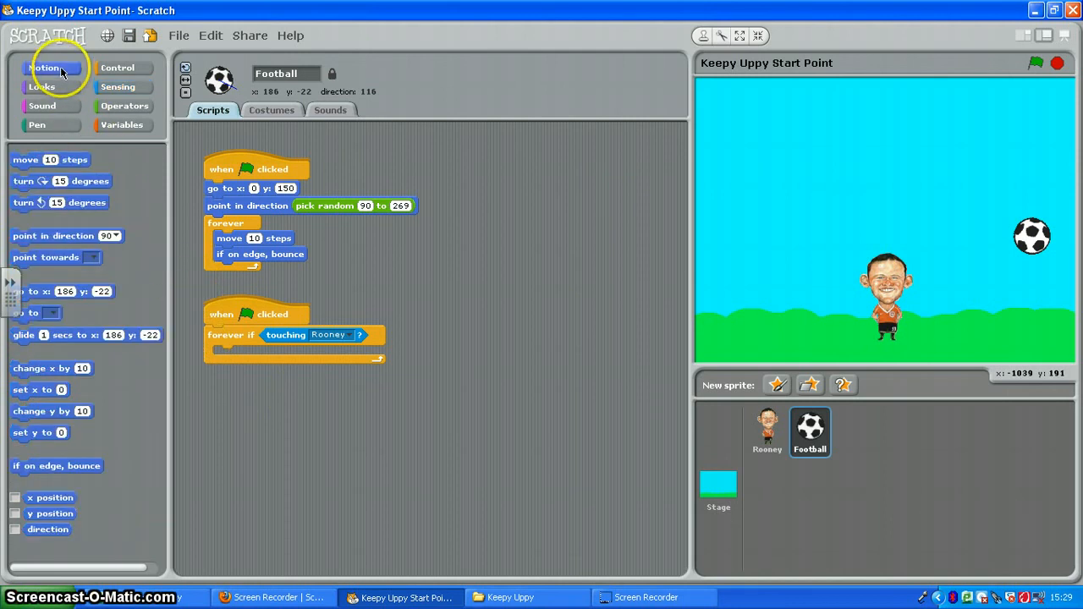
# Place a 'point in direction' block inside the loop, ready for a pick-random value.
pyautogui.moveTo(54, 235); pyautogui.dragTo(264, 396)
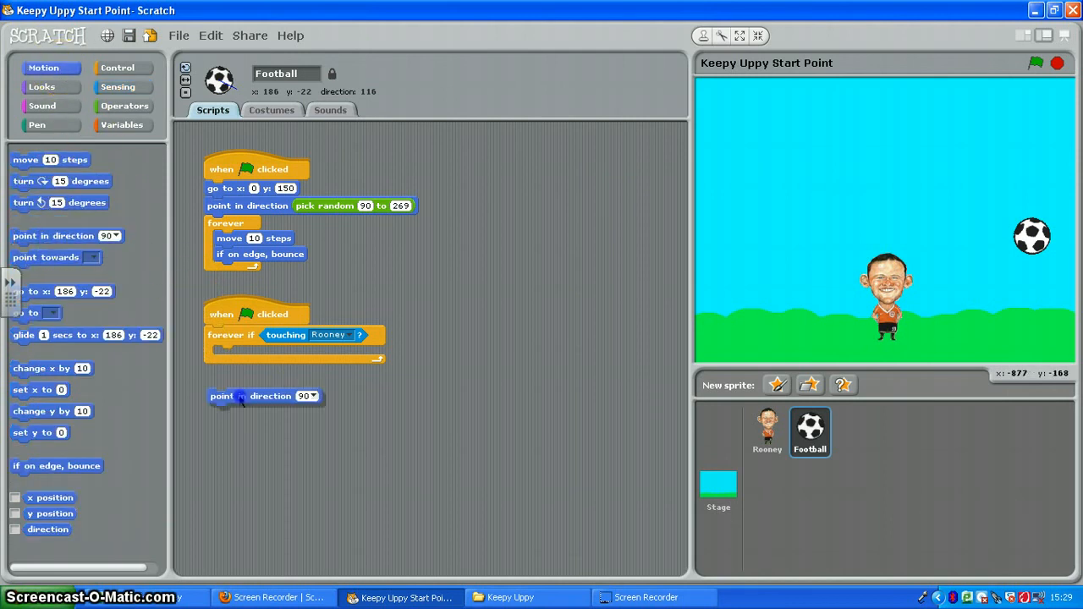
pyautogui.moveTo(264, 396); pyautogui.dragTo(257, 354)
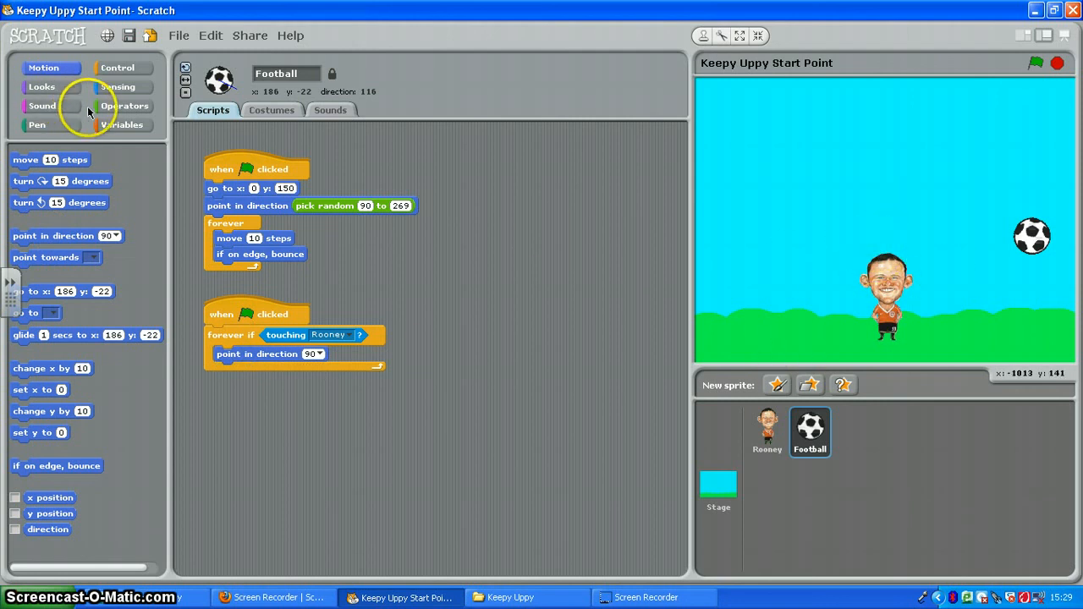
pyautogui.click(125, 105)
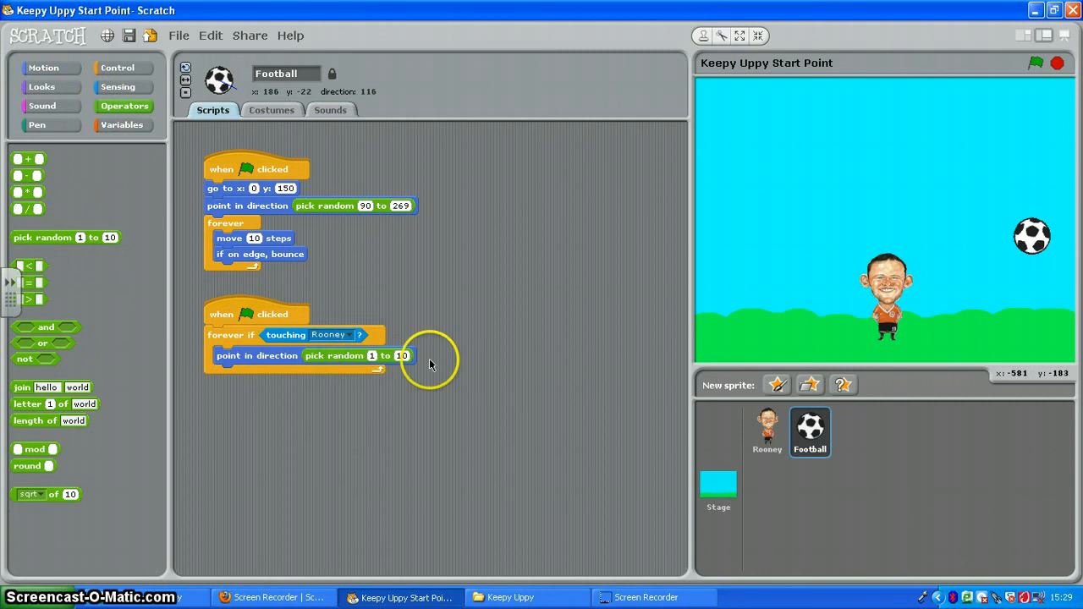
pyautogui.moveTo(640, 291)
pyautogui.write('45')
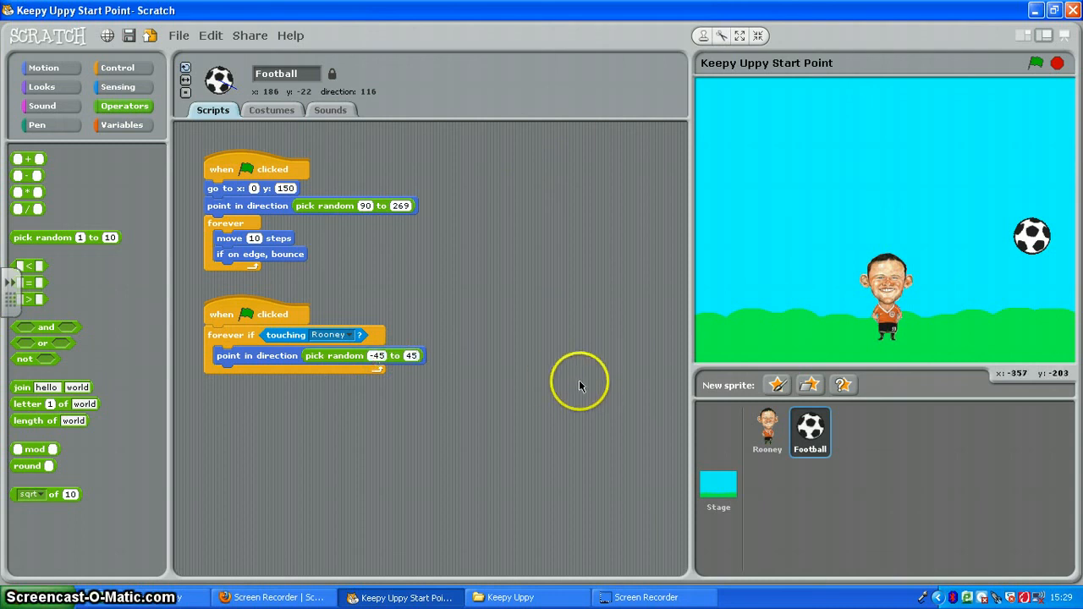
pyautogui.moveTo(229, 335)
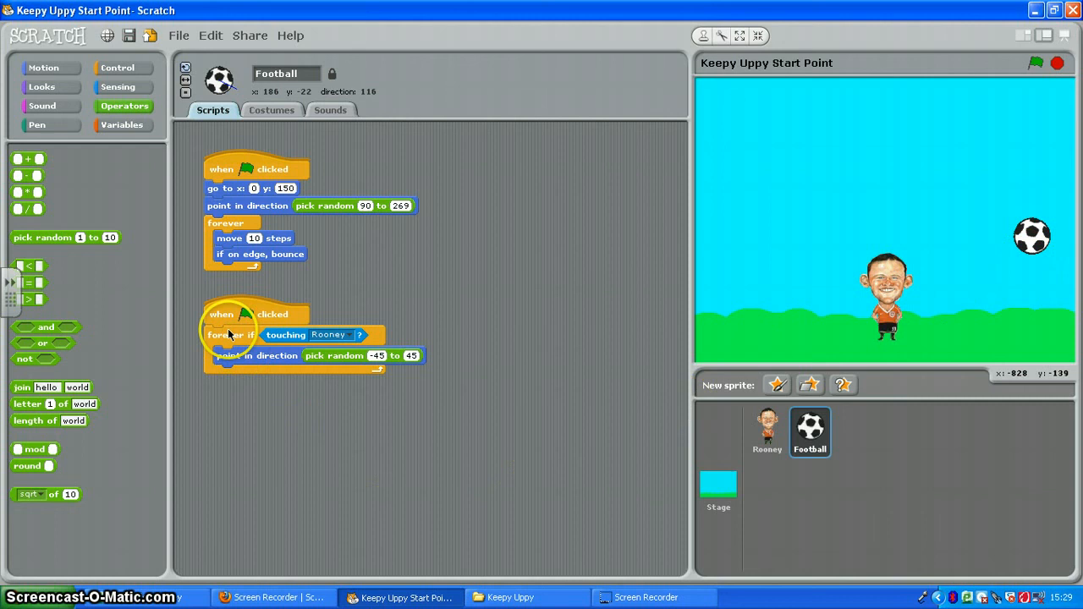
# Run the game a few times to see the football bounce back off Rooney.
pyautogui.click(1036, 65)
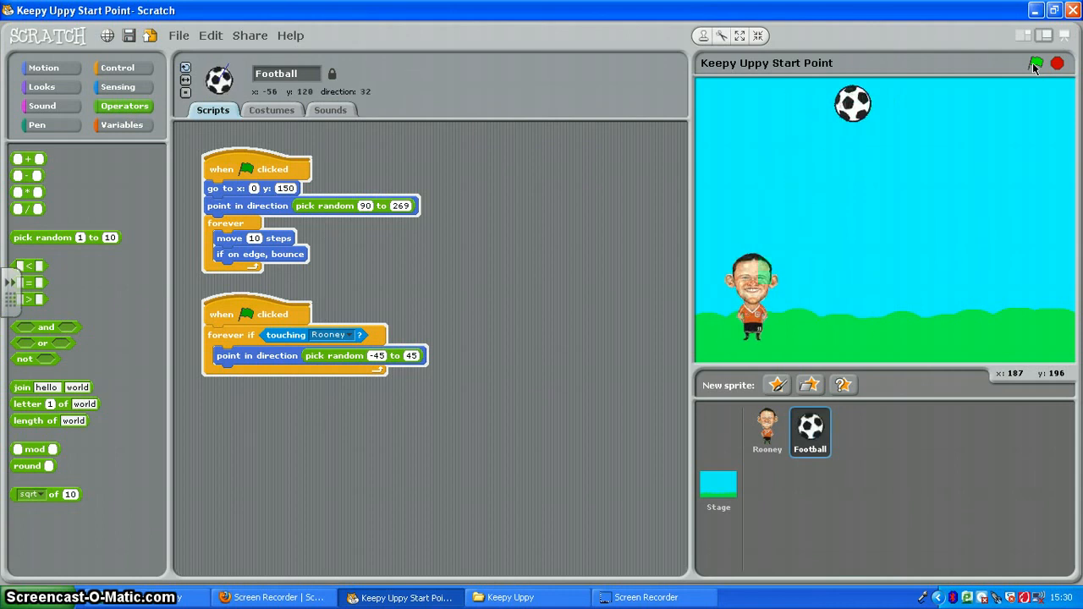
pyautogui.click(1036, 65)
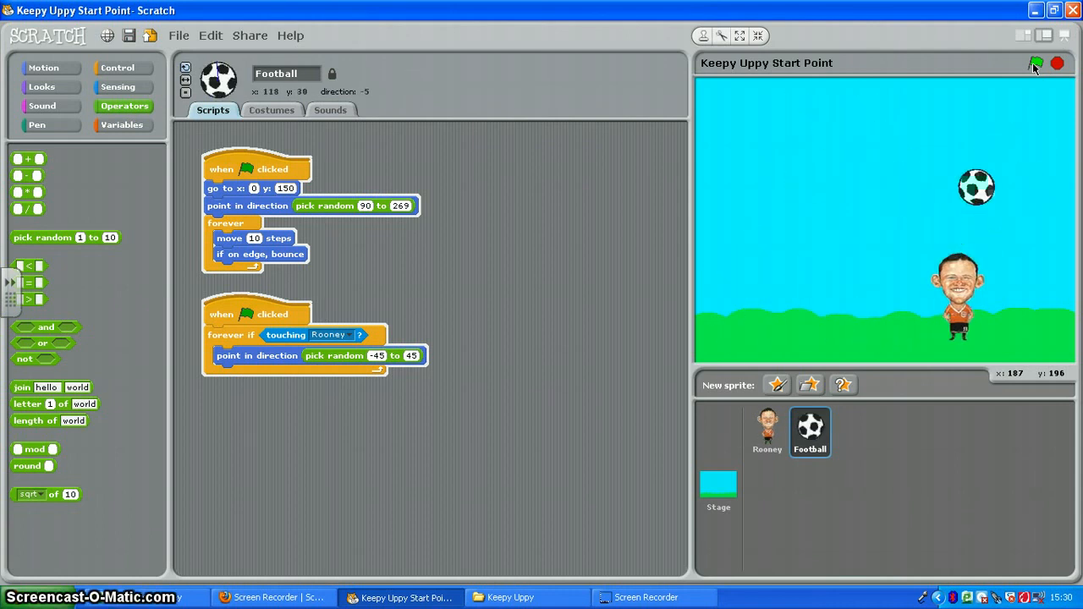
pyautogui.click(1036, 64)
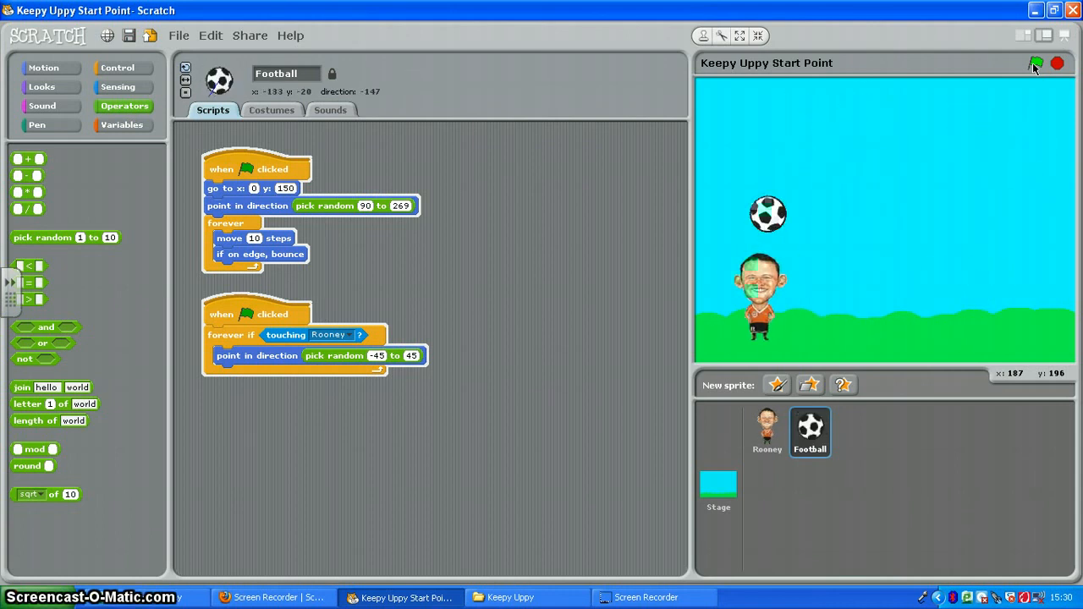